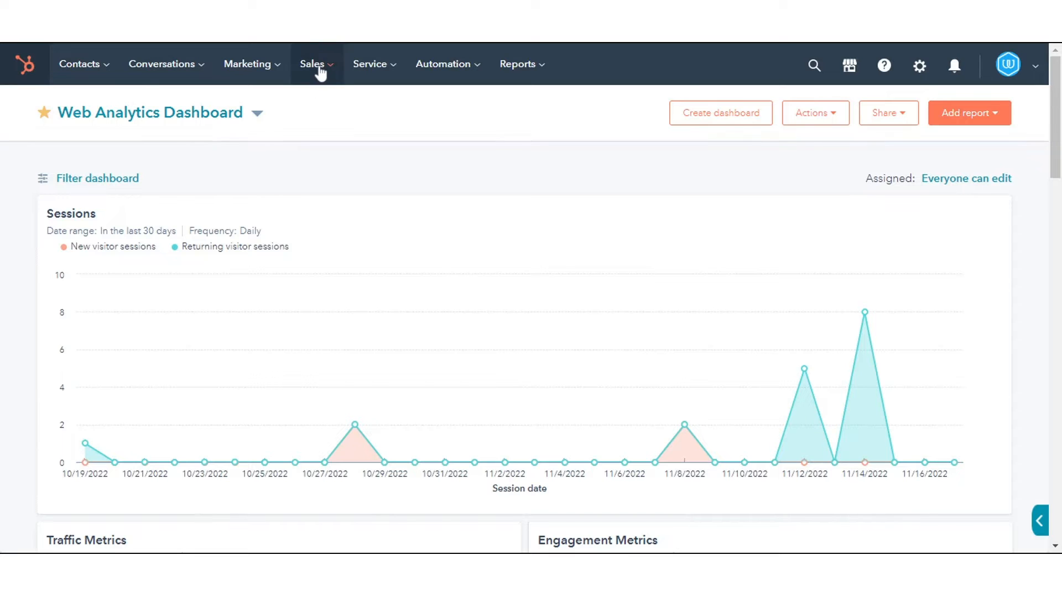
pyautogui.moveTo(318, 116)
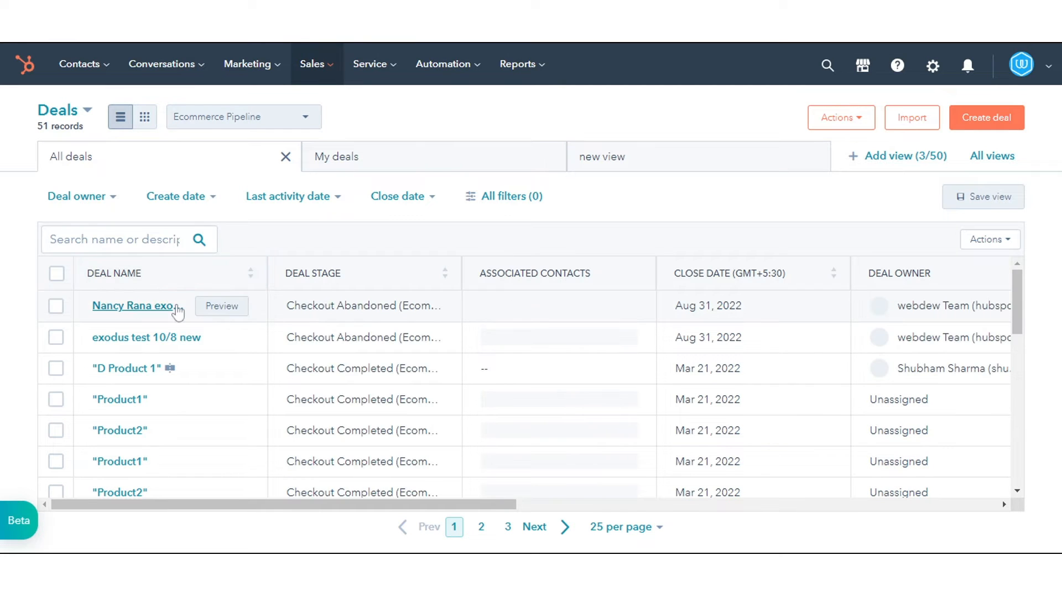
pyautogui.click(132, 305)
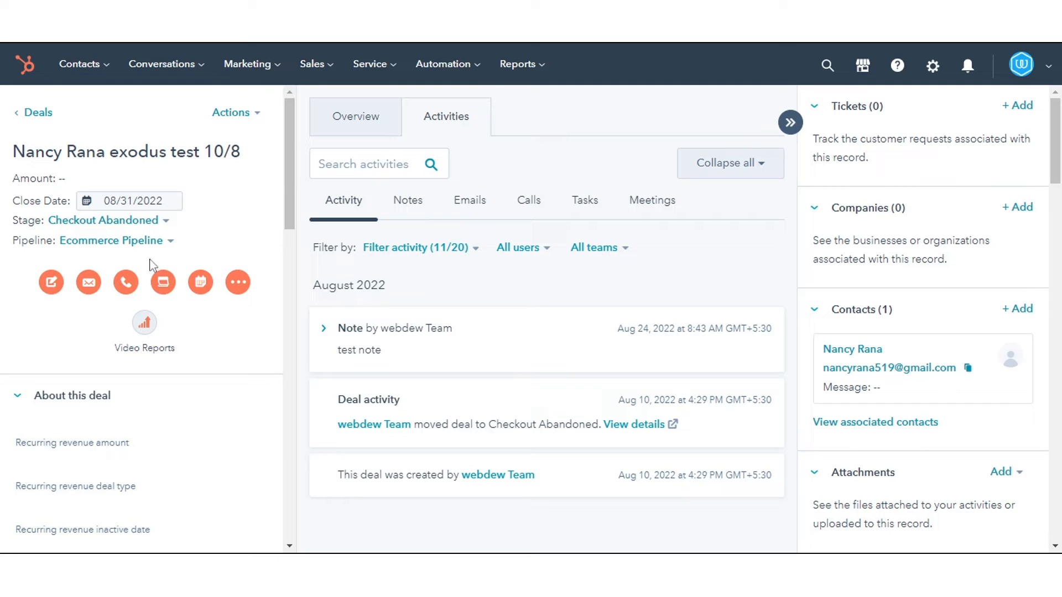
# Change the deal's pipeline to Service Pipeline, keeping stage Lead Identified, and save.
pyautogui.click(114, 240)
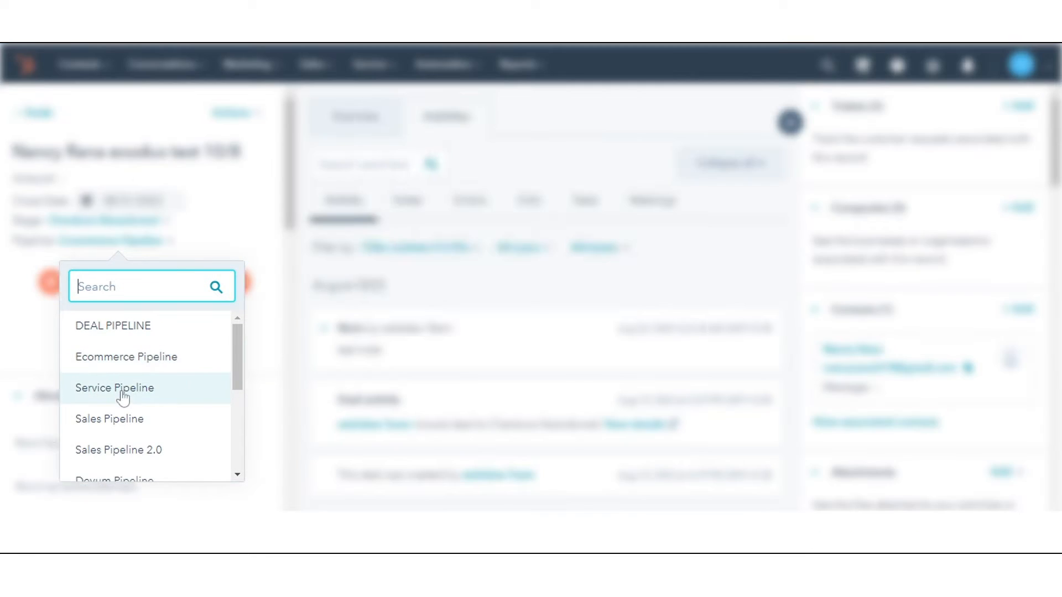
pyautogui.click(114, 387)
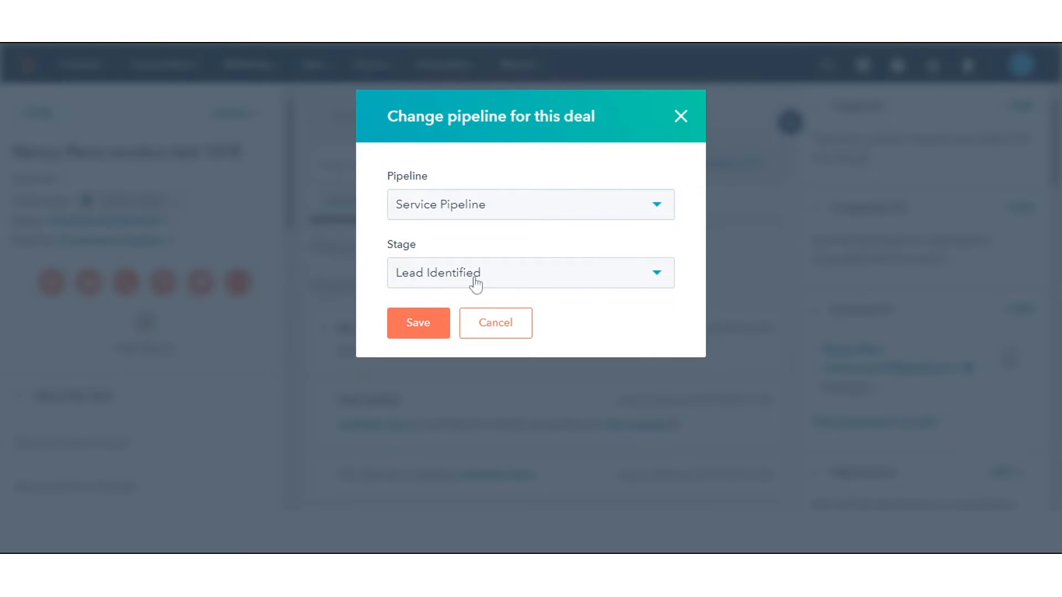
pyautogui.click(529, 272)
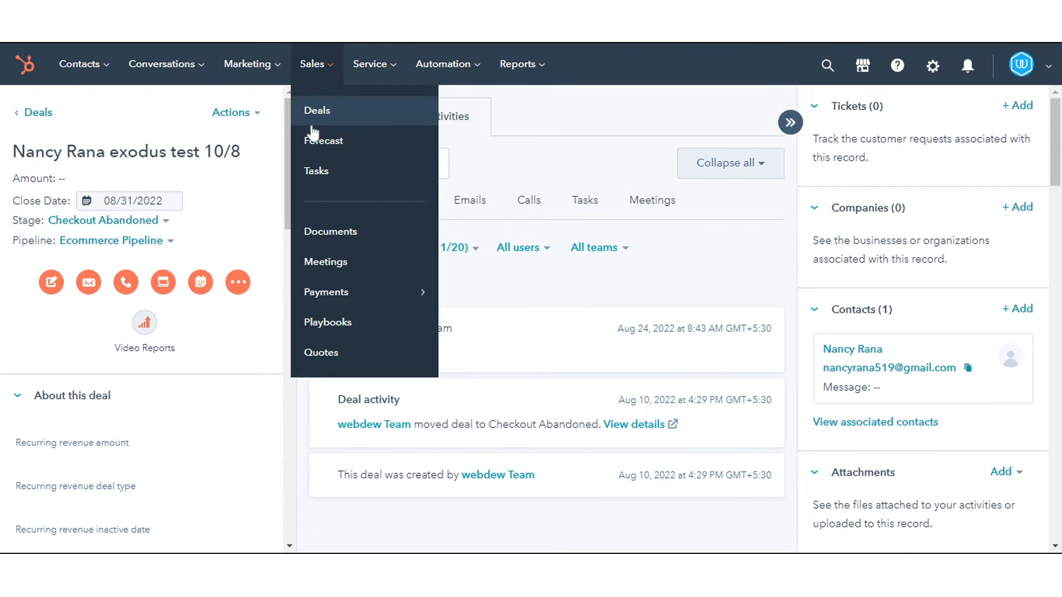
# Back on the deals list, check exodus test 10/8 new, D Product 1 and the Product1 deals.
pyautogui.click(317, 111)
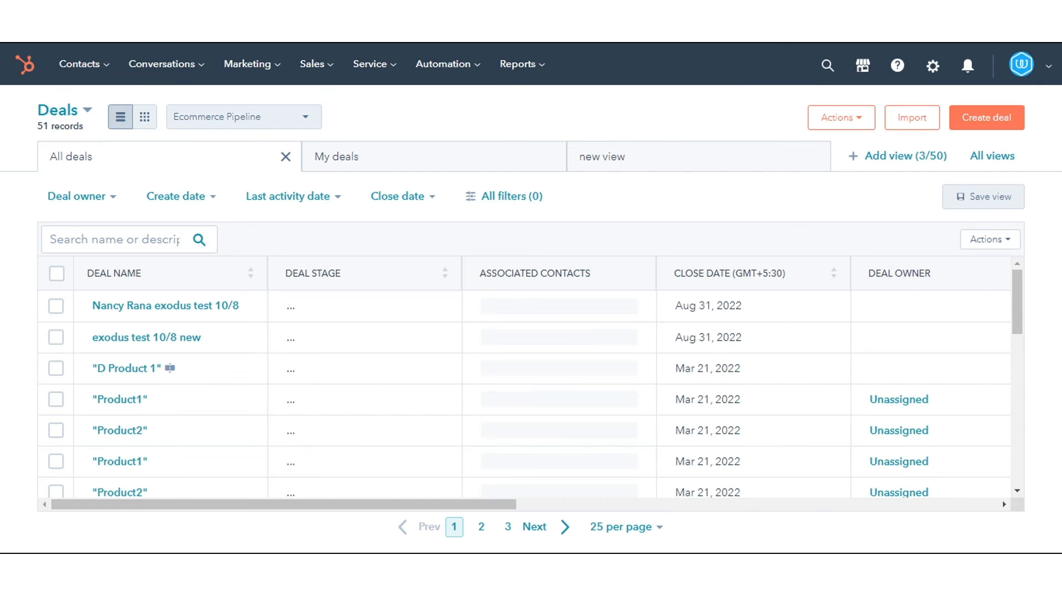
pyautogui.click(56, 337)
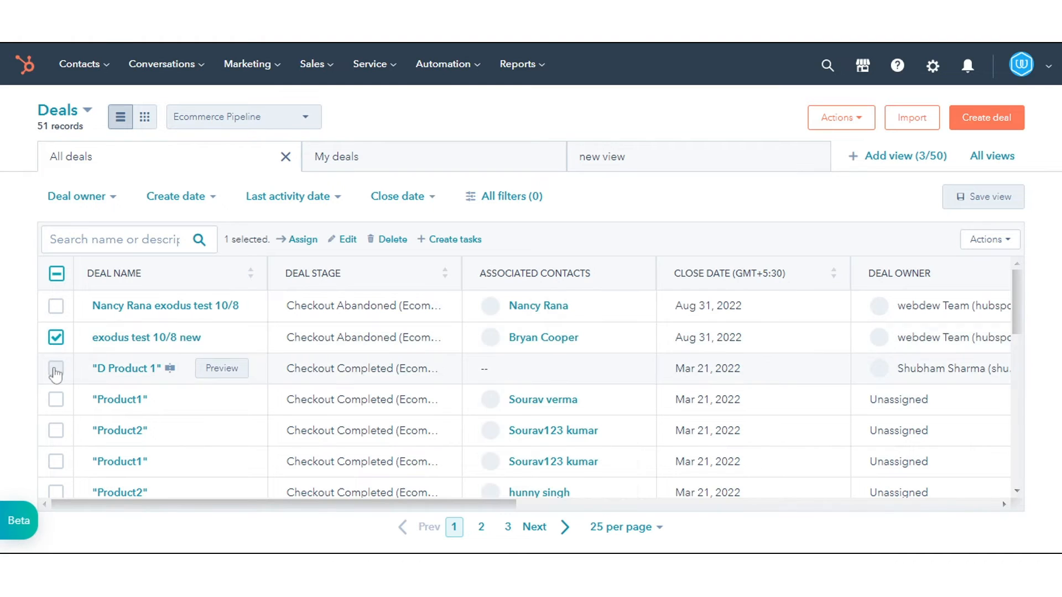
pyautogui.click(55, 399)
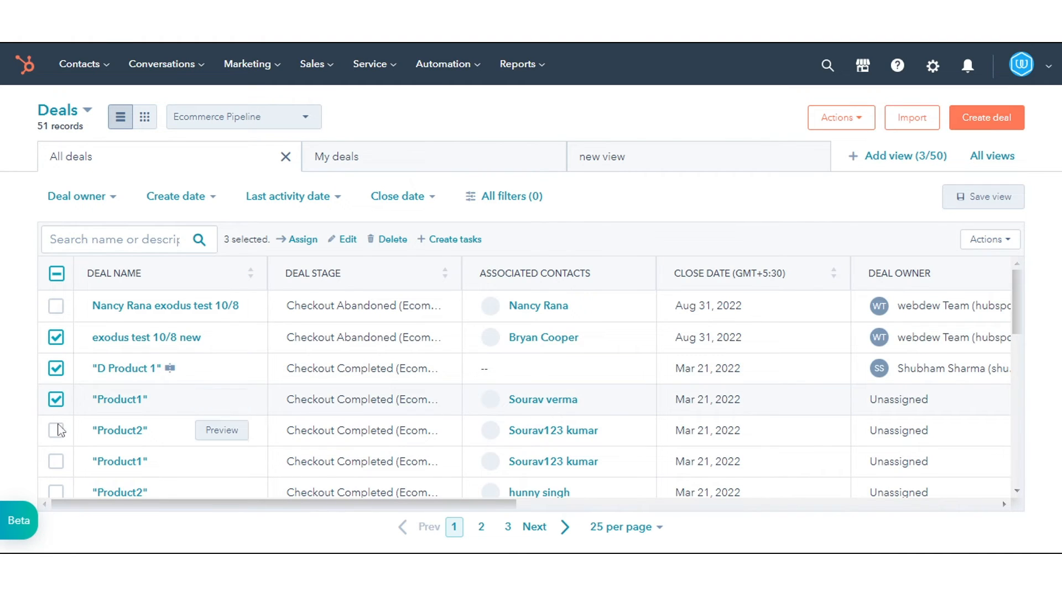
pyautogui.click(56, 461)
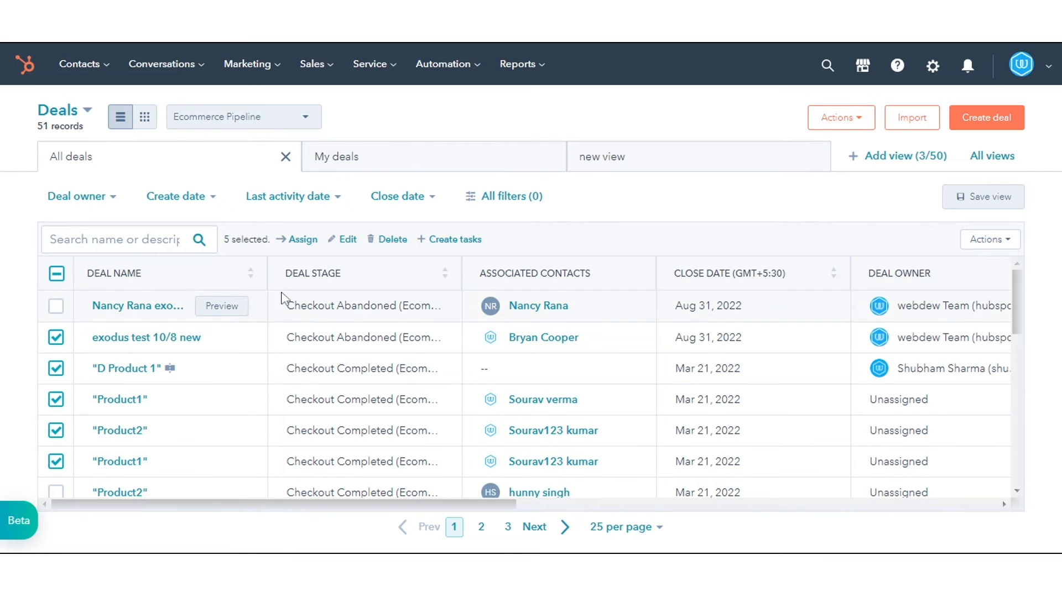
# Bulk edit the selected deals' Pipeline property to Order Recieved (DEAL PIPELINE).
pyautogui.click(348, 239)
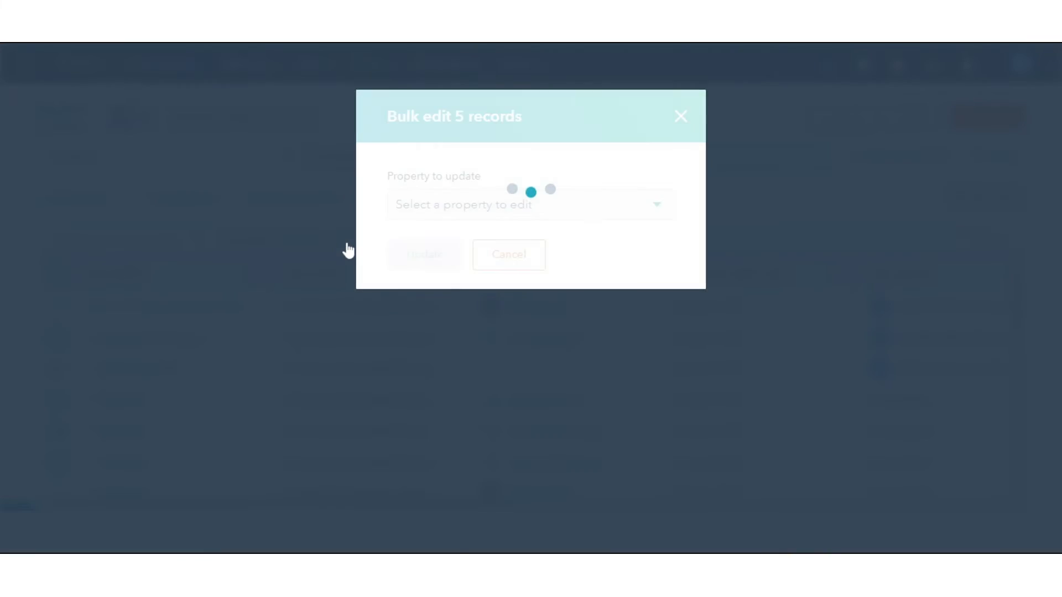
pyautogui.click(530, 204)
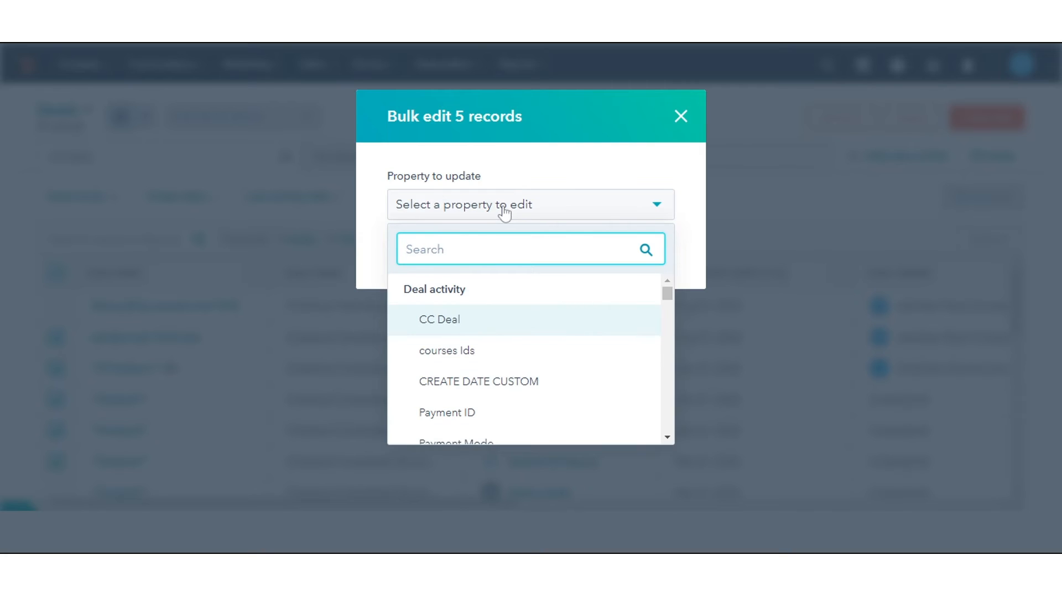
pyautogui.write('Pi')
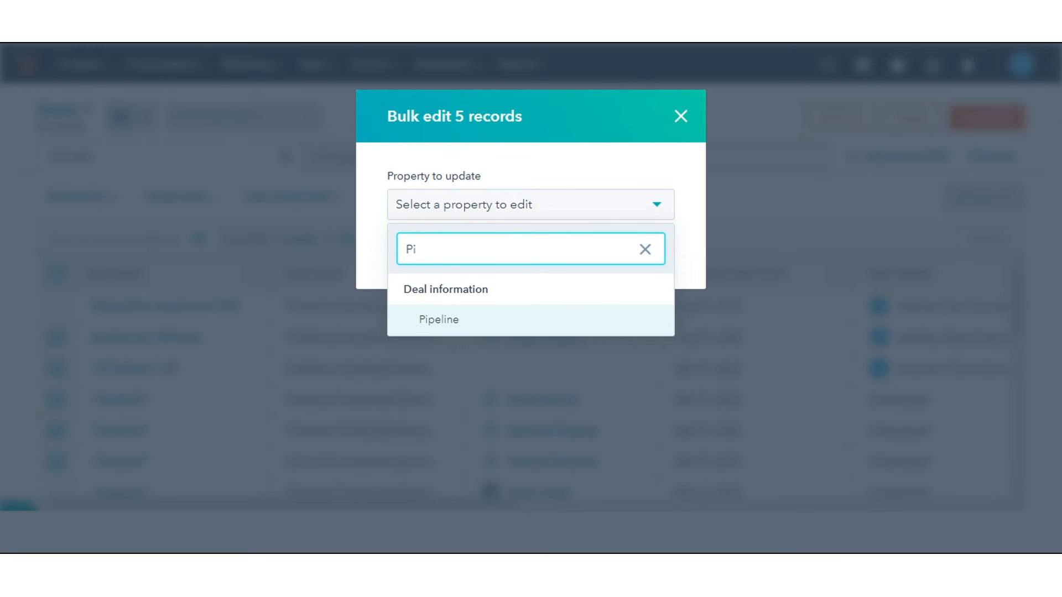
pyautogui.click(439, 319)
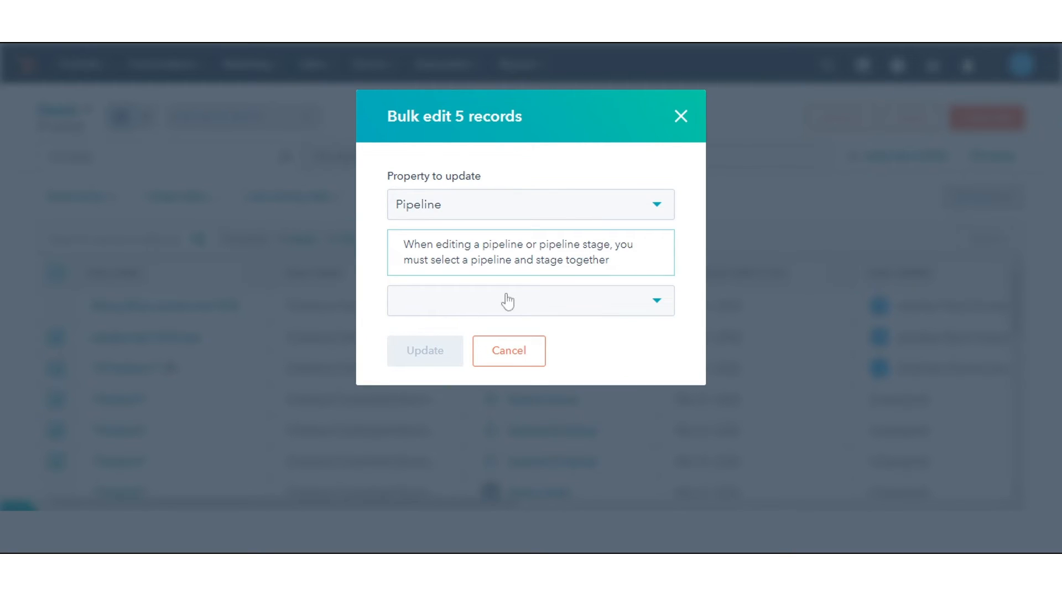
pyautogui.click(530, 301)
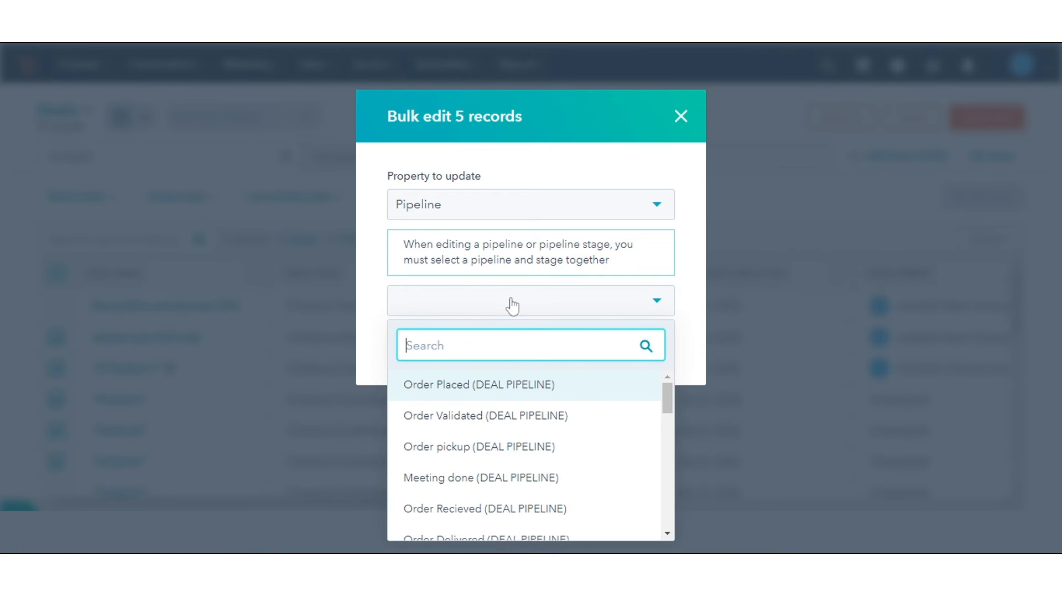
pyautogui.moveTo(484, 509)
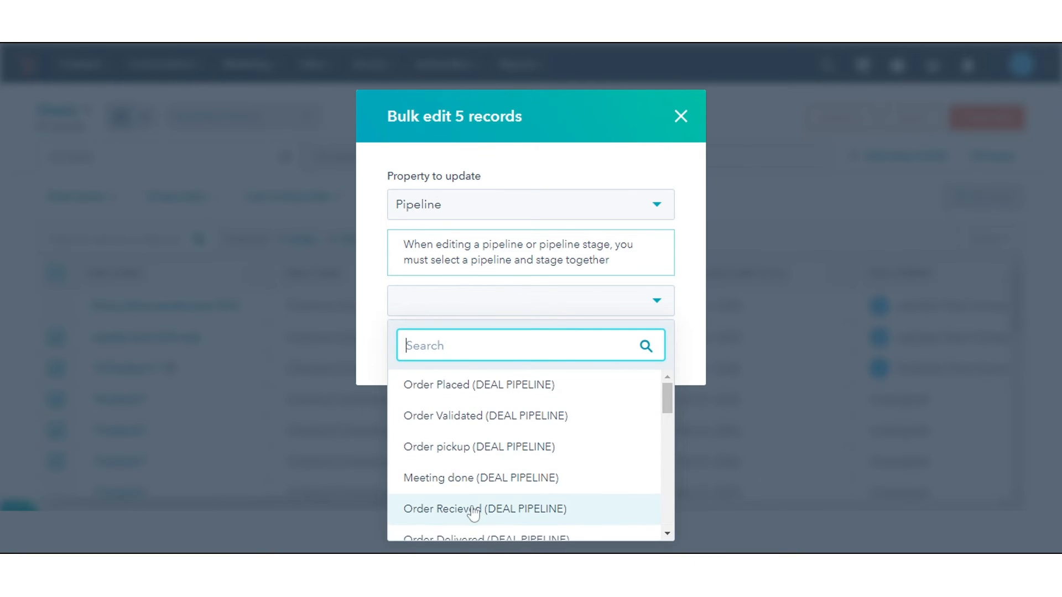
pyautogui.click(484, 509)
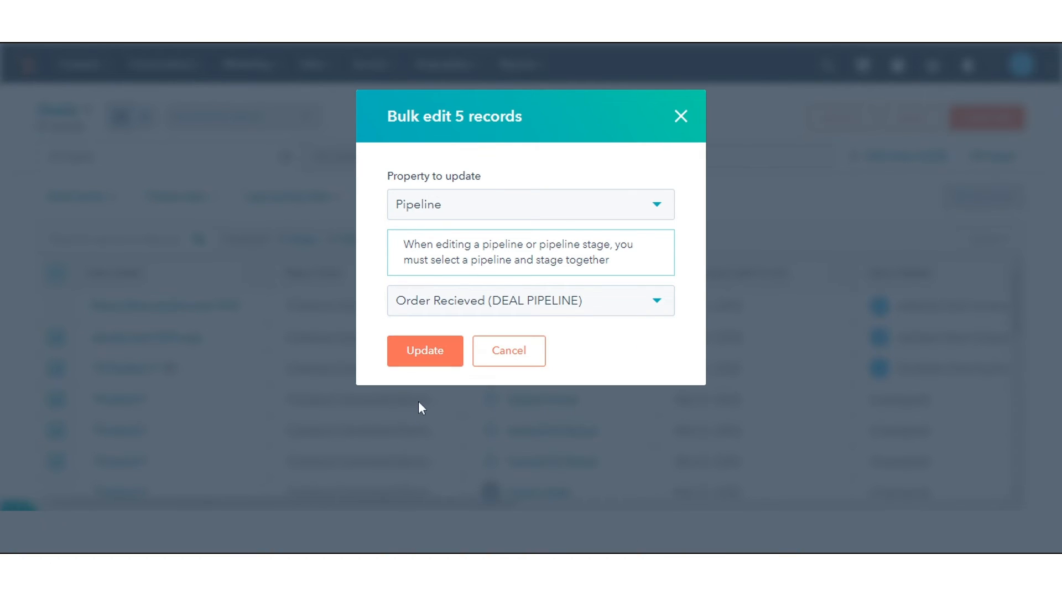